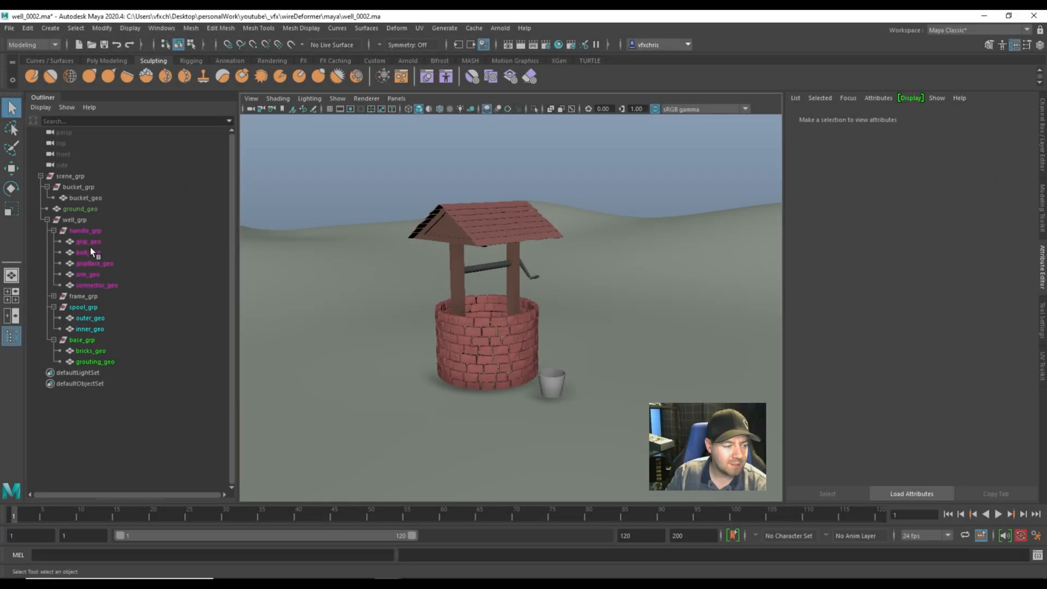
mouse_move(88, 202)
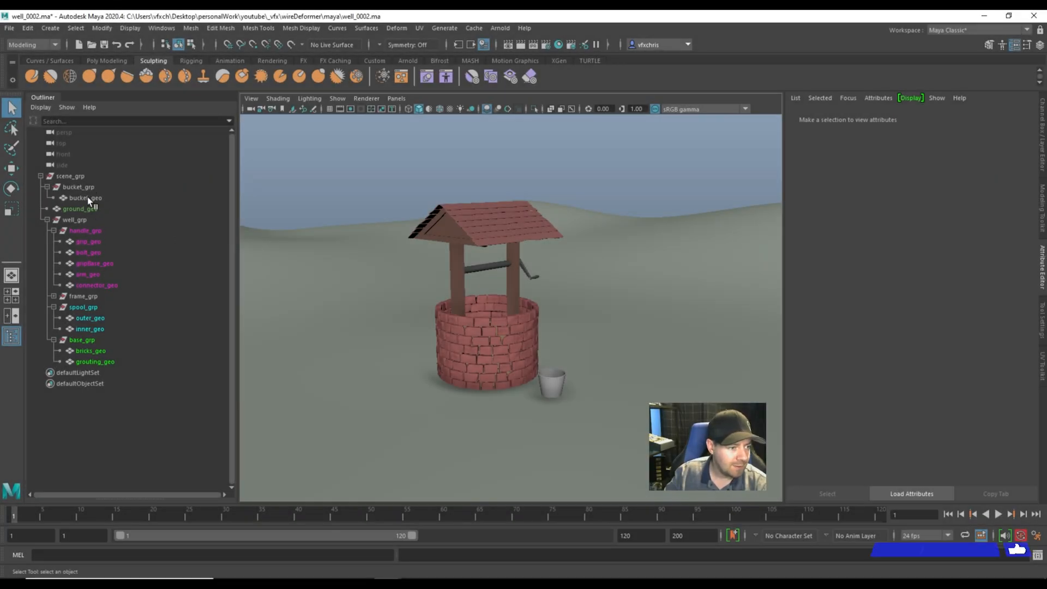
Select bucket_geo and expand its Display settings in the Attribute Editor.
click(86, 197)
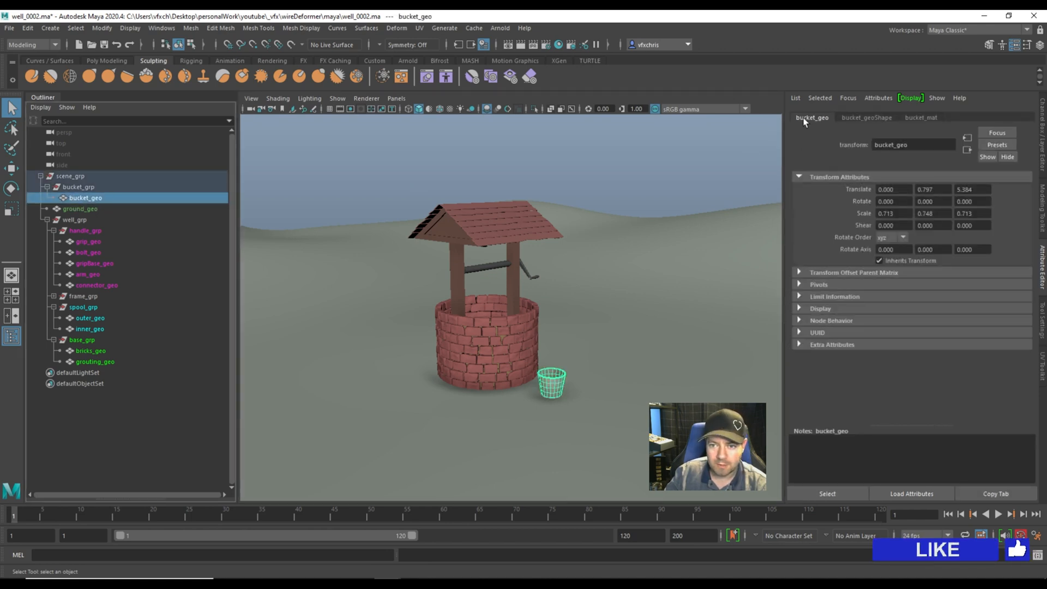
click(866, 118)
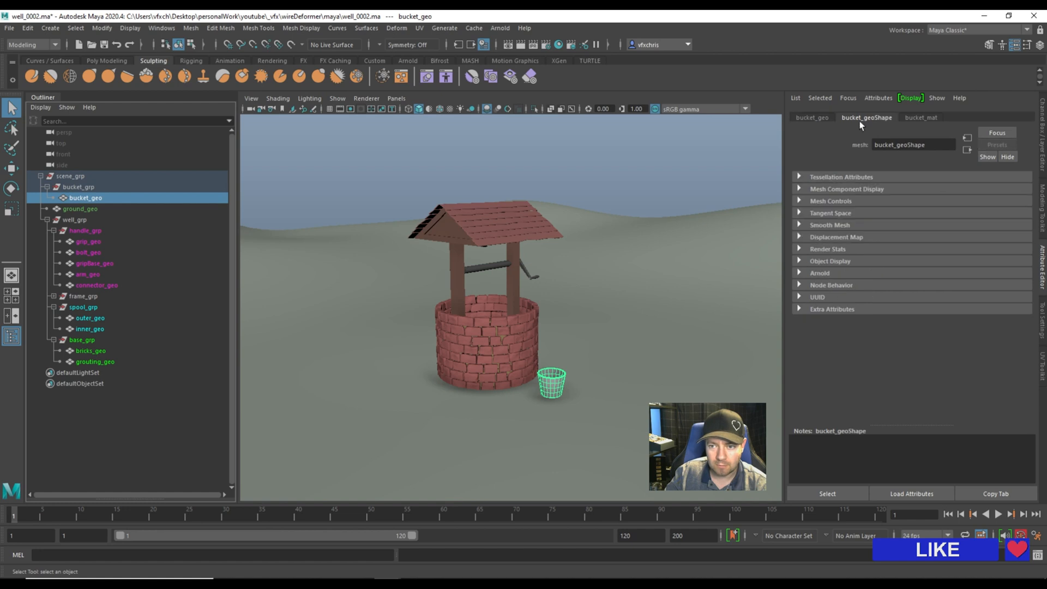
click(811, 118)
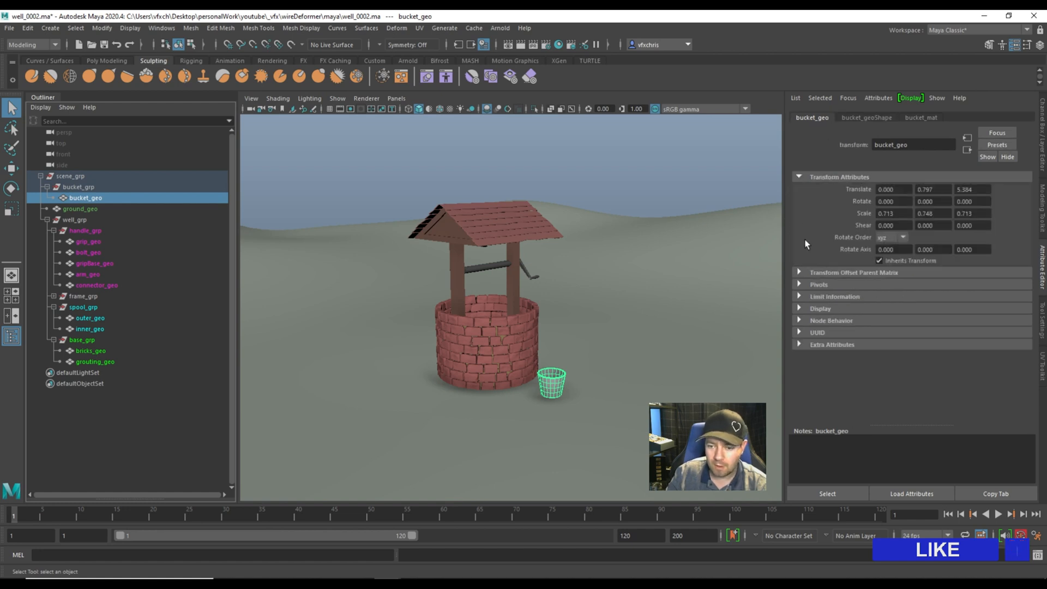
mouse_move(816, 313)
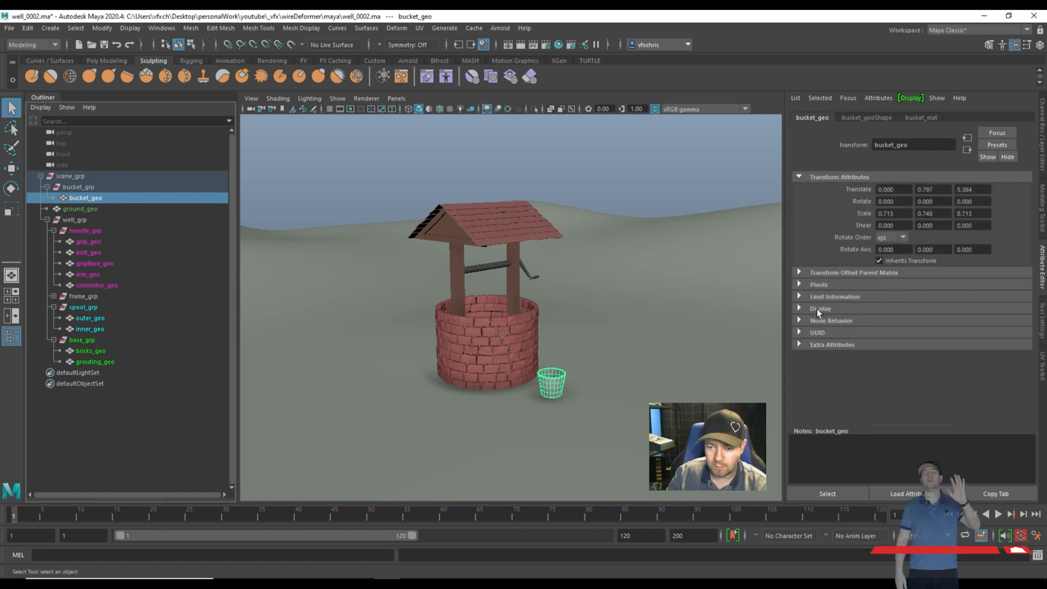
click(820, 307)
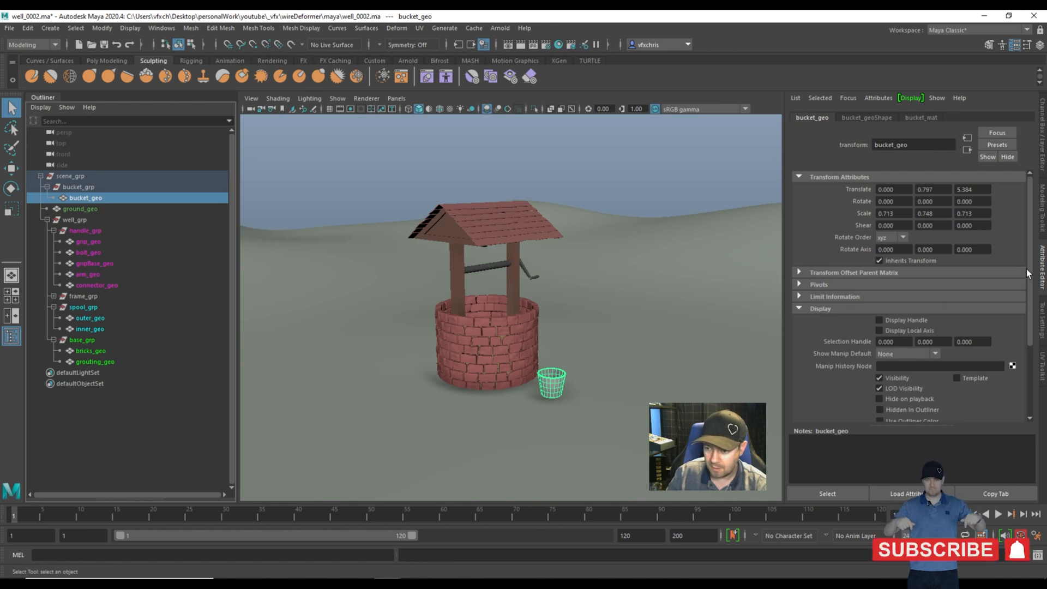
Enable Use Outliner Color for bucket_geo, leaving the swatch at default black.
scroll(down, 3)
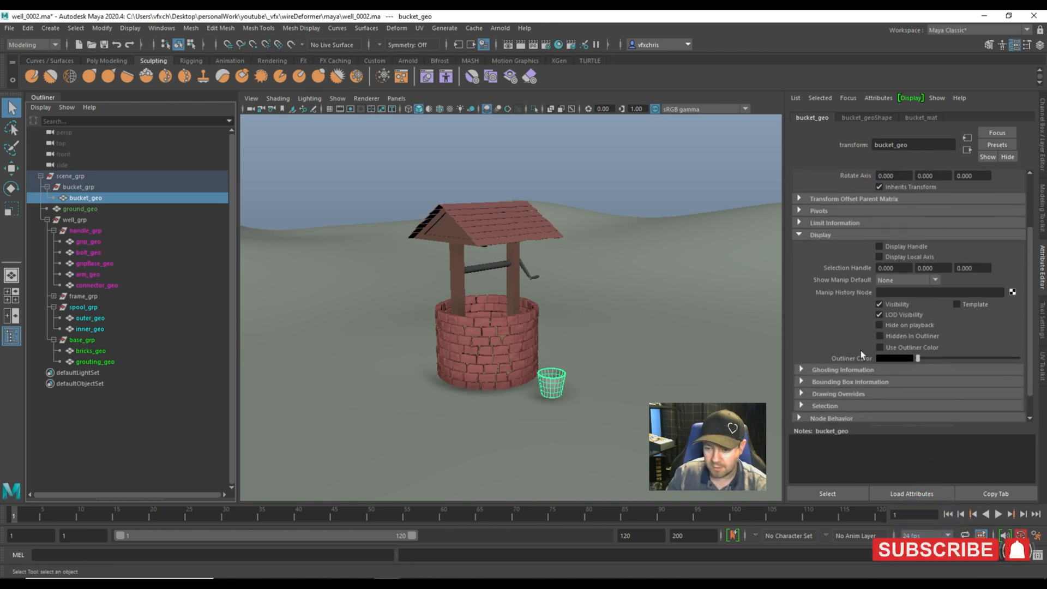
click(880, 347)
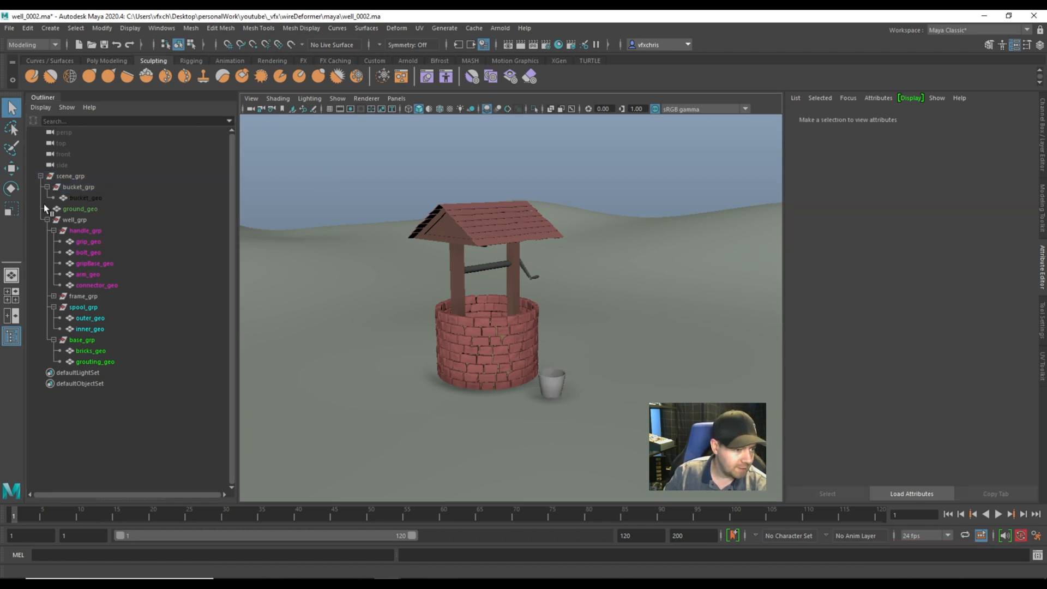
click(85, 197)
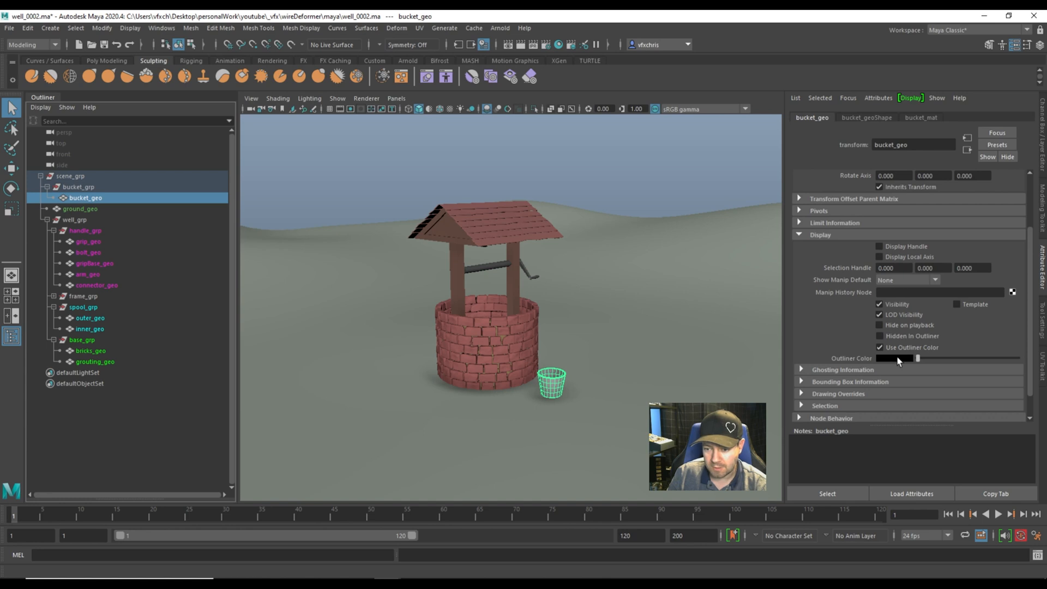
click(900, 358)
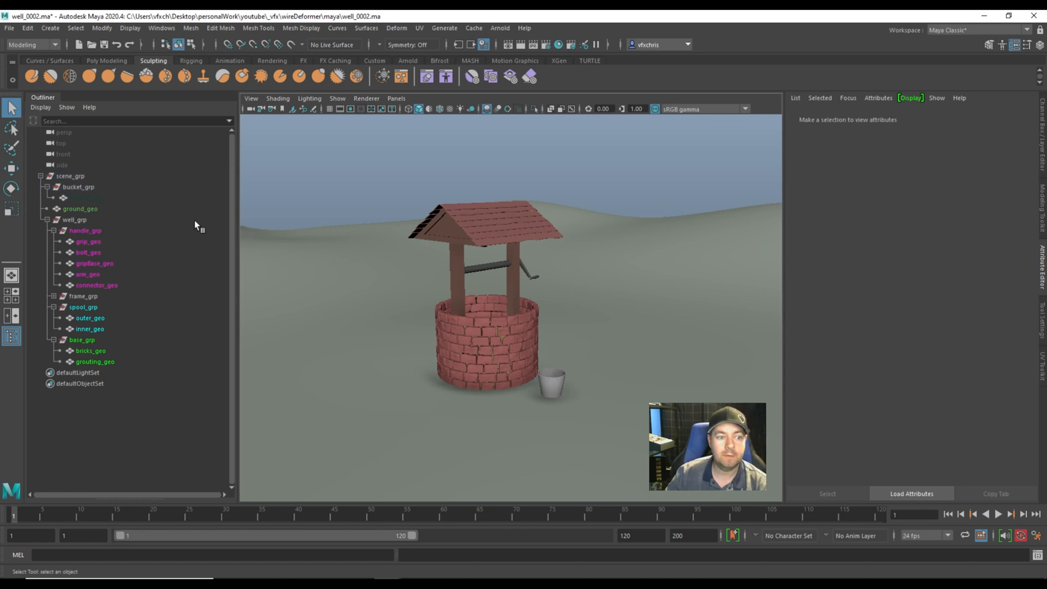
Show shape nodes for ground_geo and expand ground_geoShape's Object Display settings.
click(79, 208)
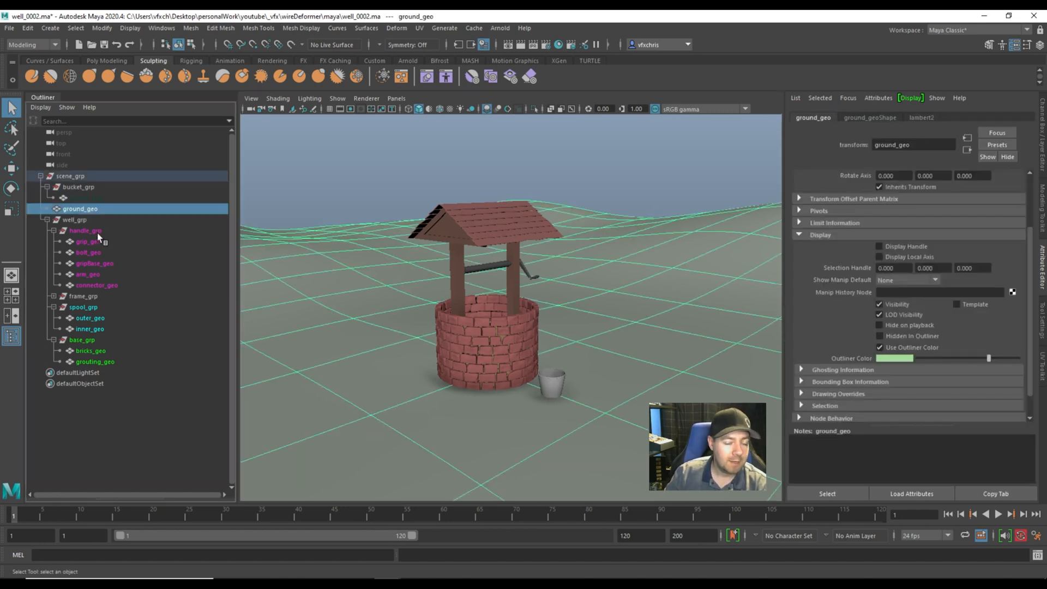
click(40, 107)
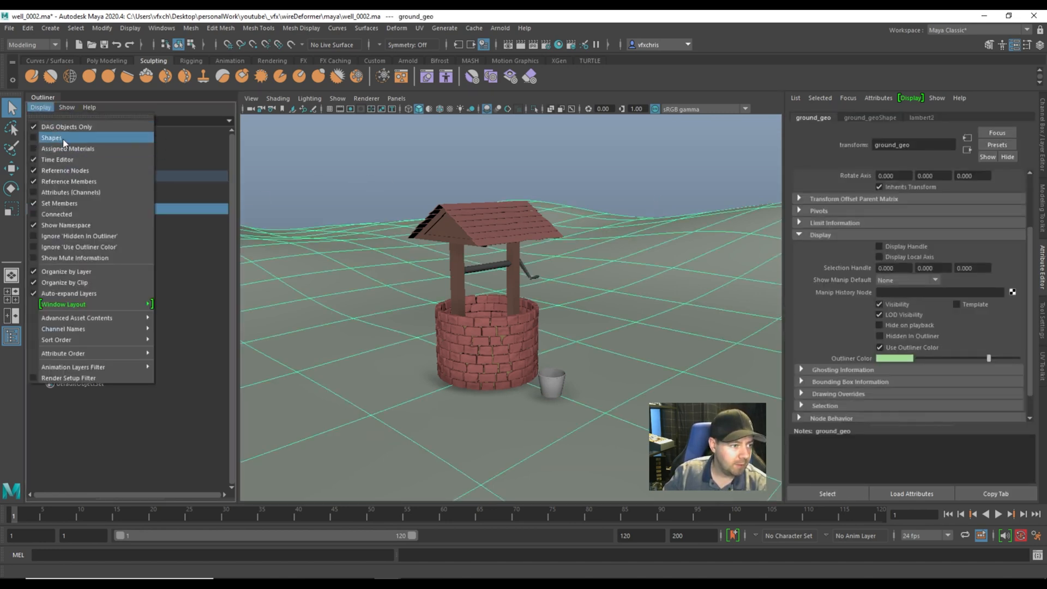
click(51, 138)
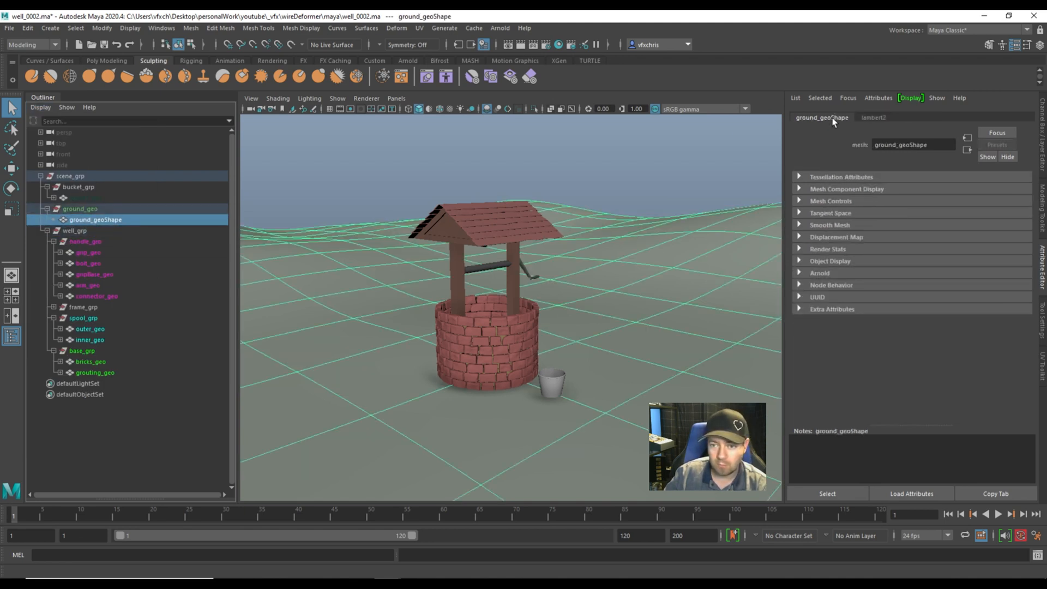
mouse_move(805, 243)
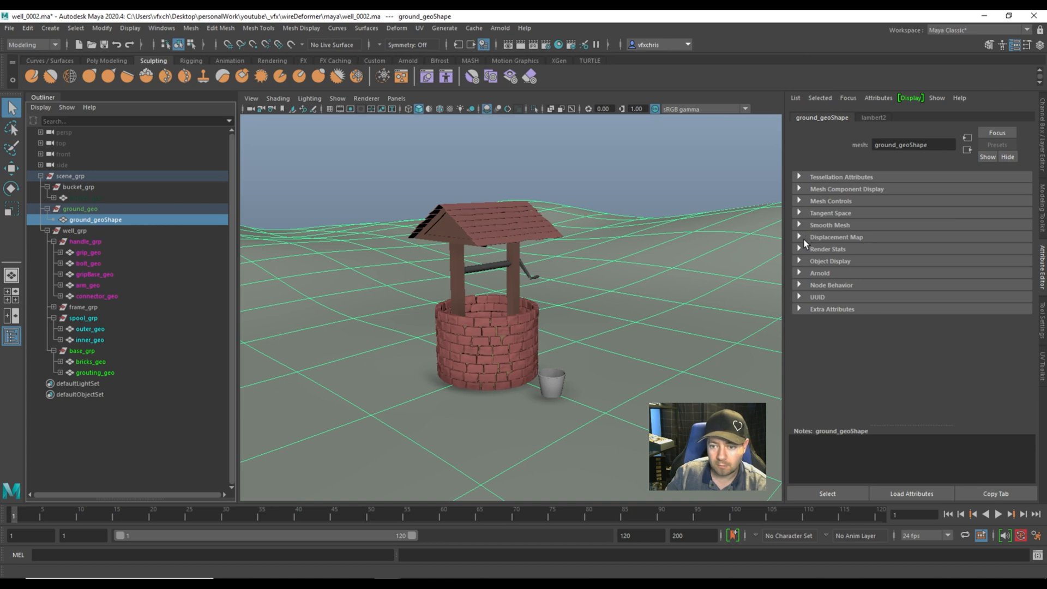
click(830, 261)
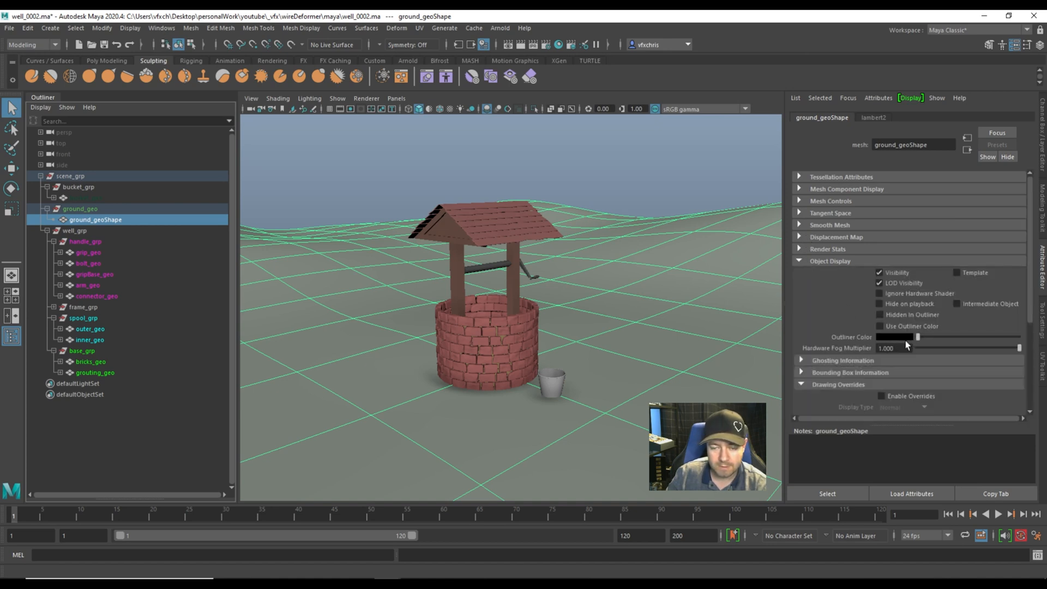
click(80, 208)
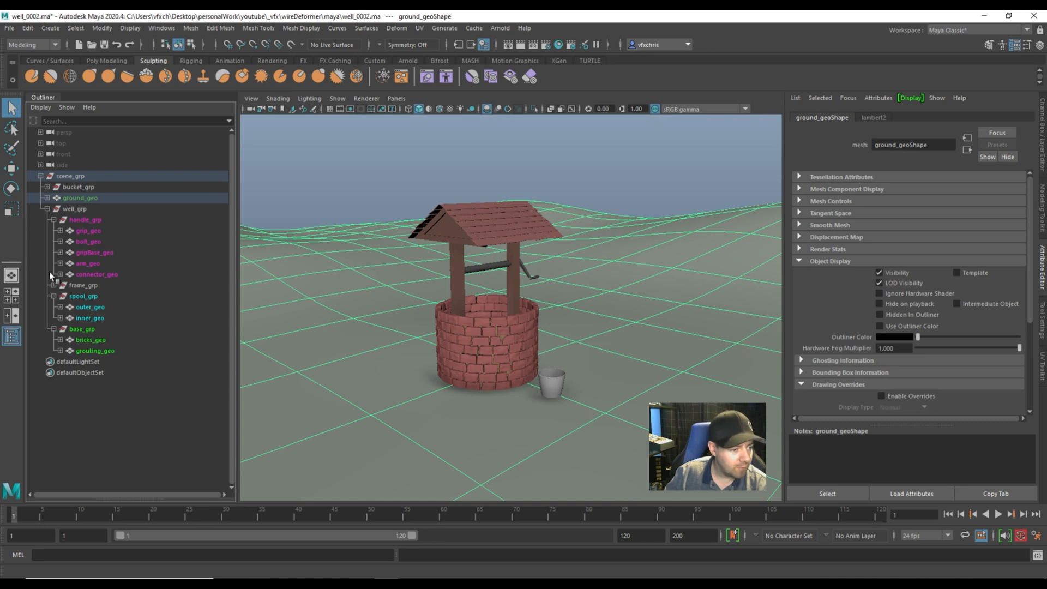
Enable Use Outliner Color for the frame beams and set the name colour to yellow.
click(83, 285)
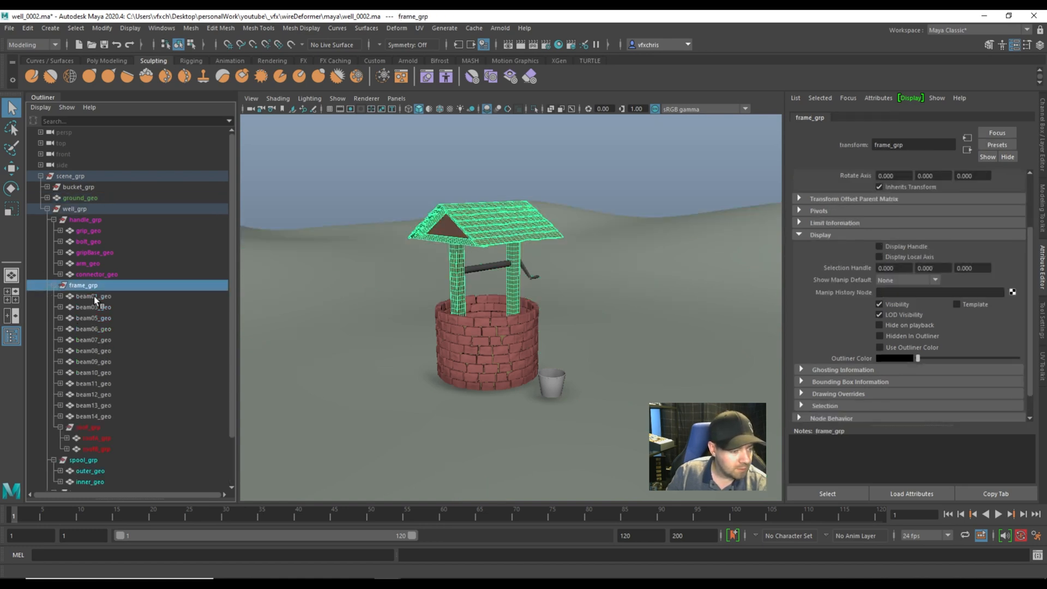
click(40, 107)
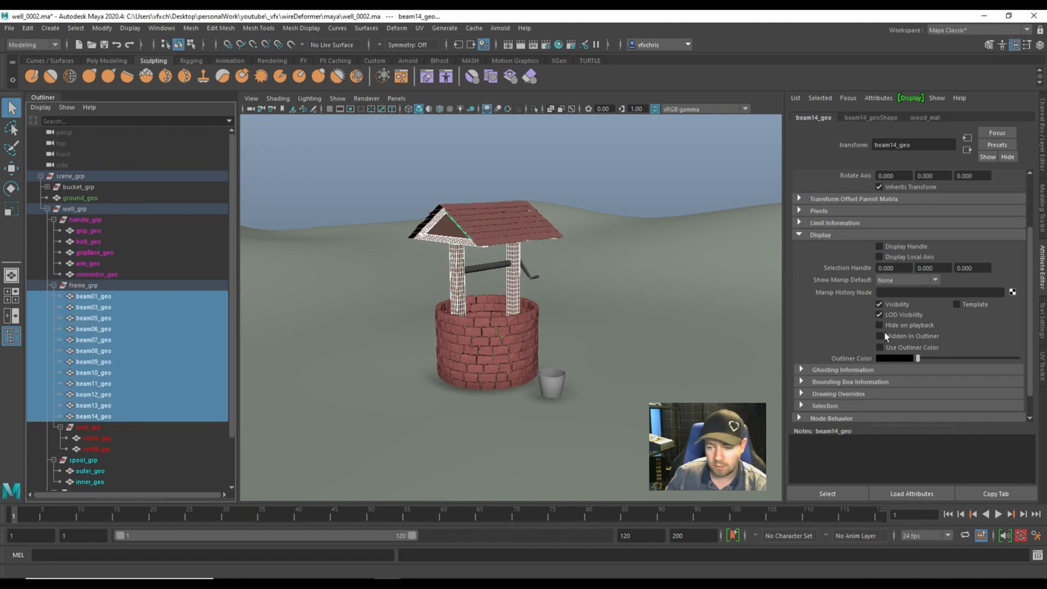
click(879, 347)
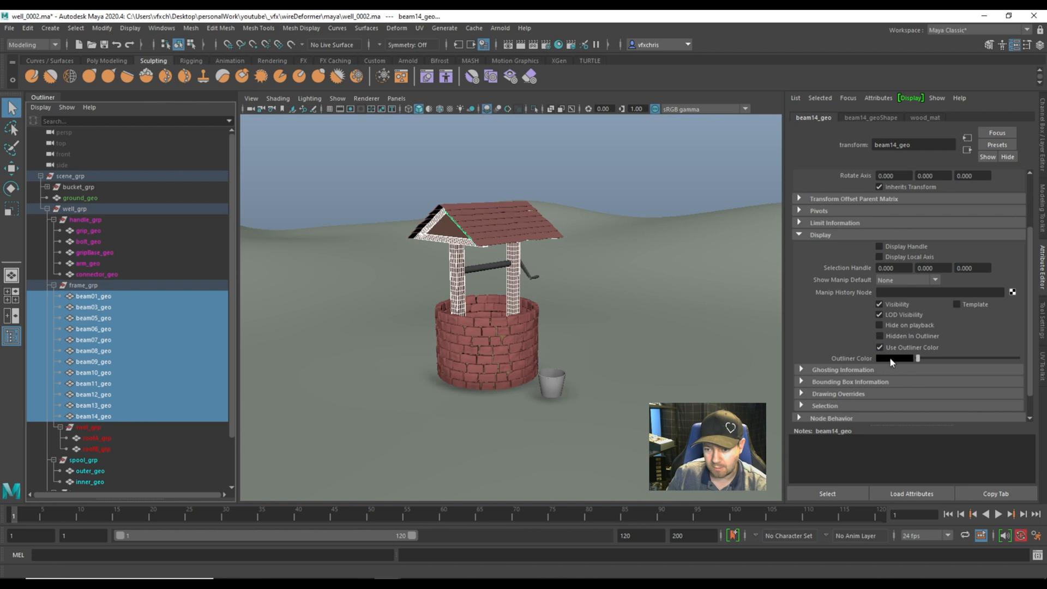
click(894, 358)
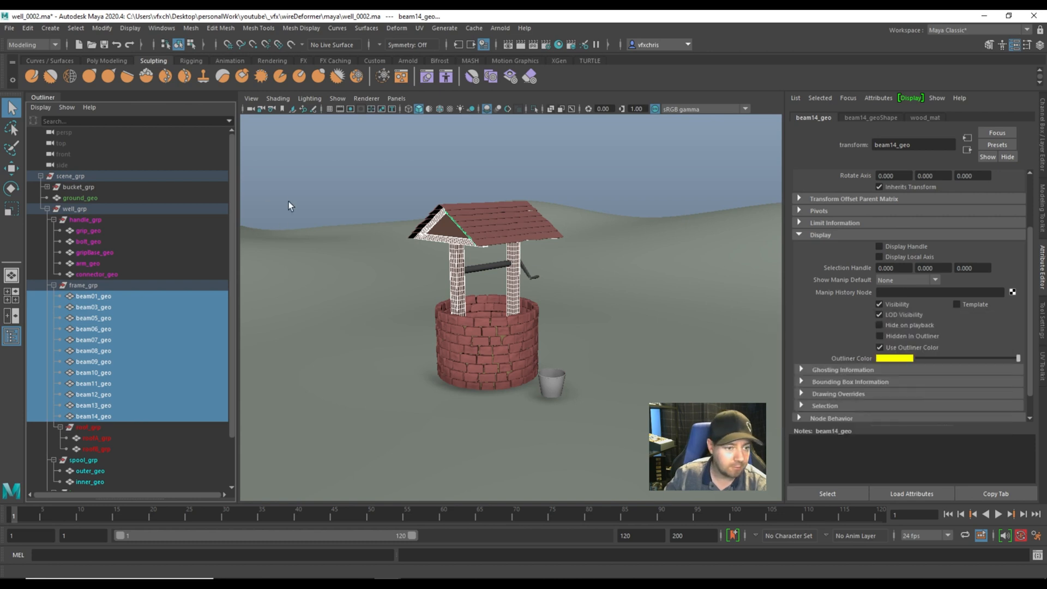
click(94, 415)
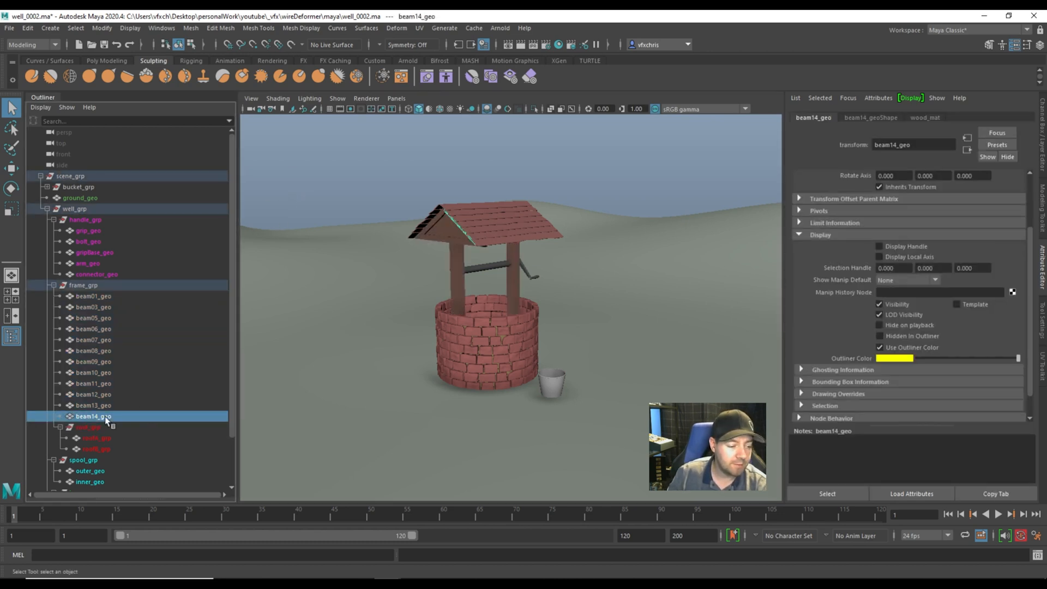
mouse_move(117, 399)
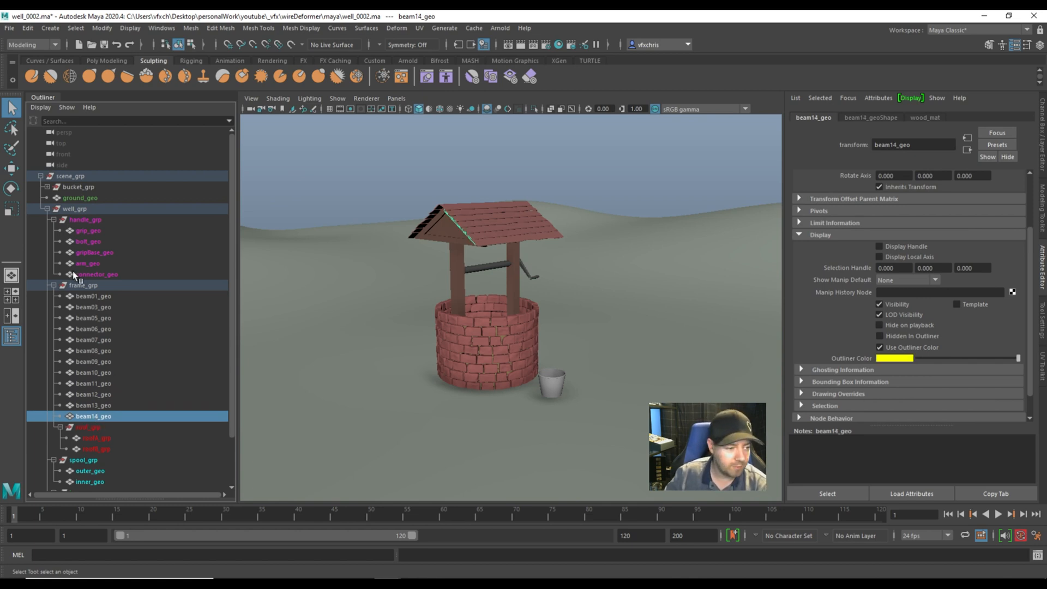
Enable Use Outliner Color for beam01_geo and beam03_geo.
click(93, 296)
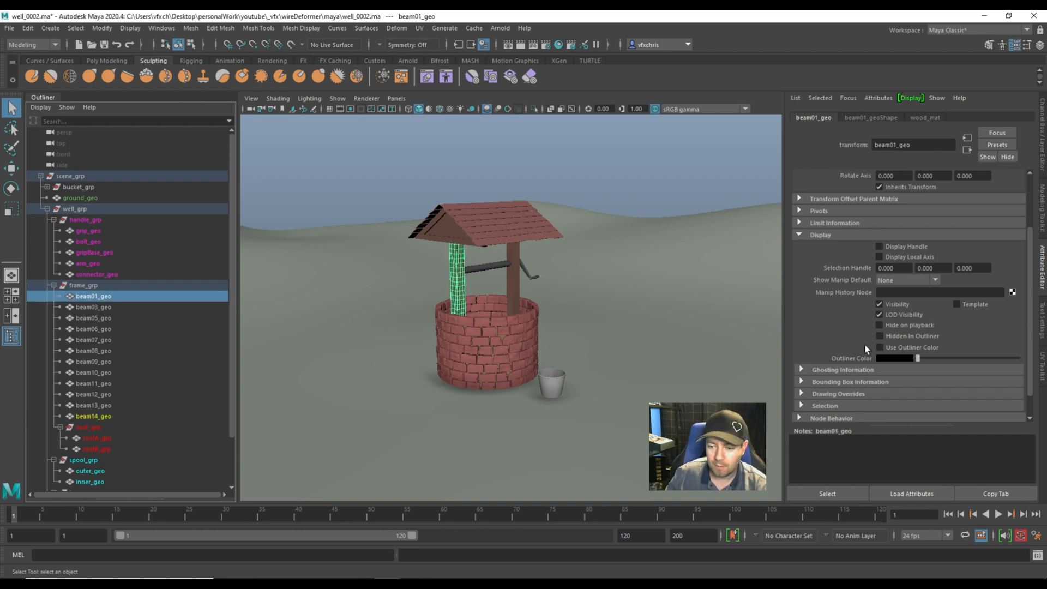
click(879, 347)
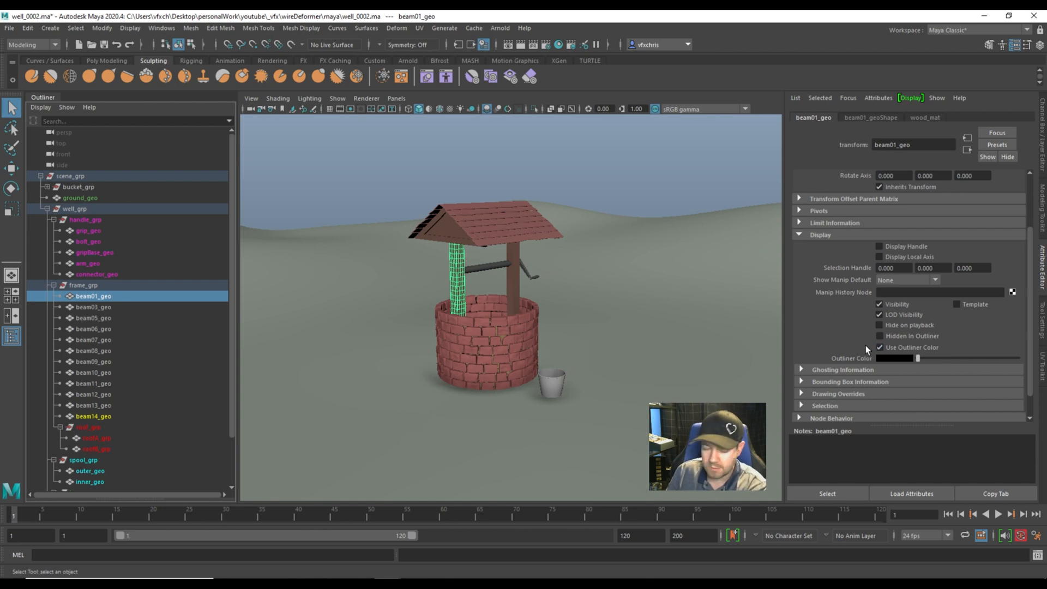
click(93, 307)
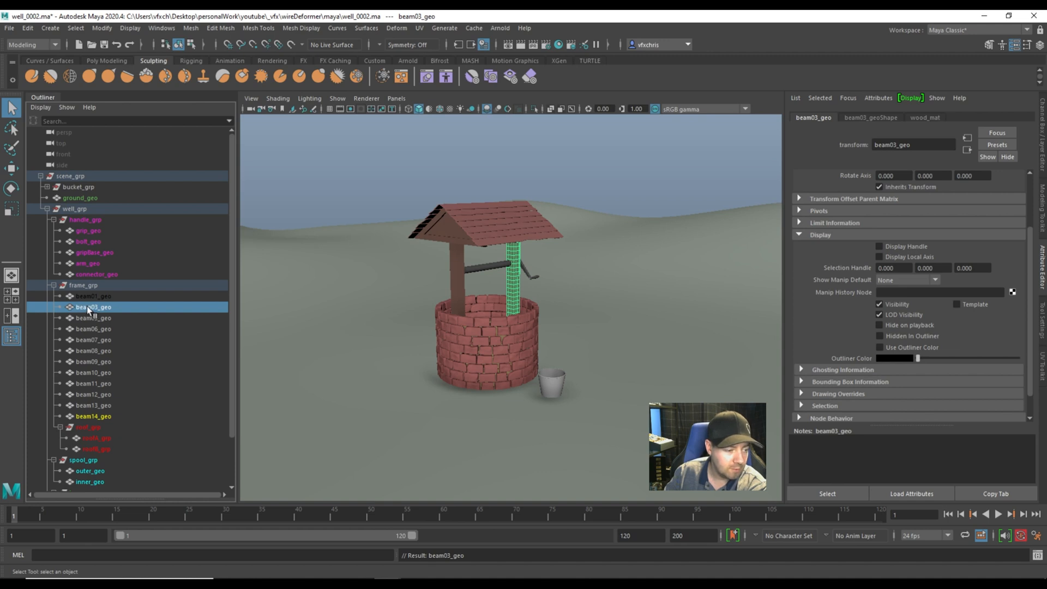
mouse_move(104, 314)
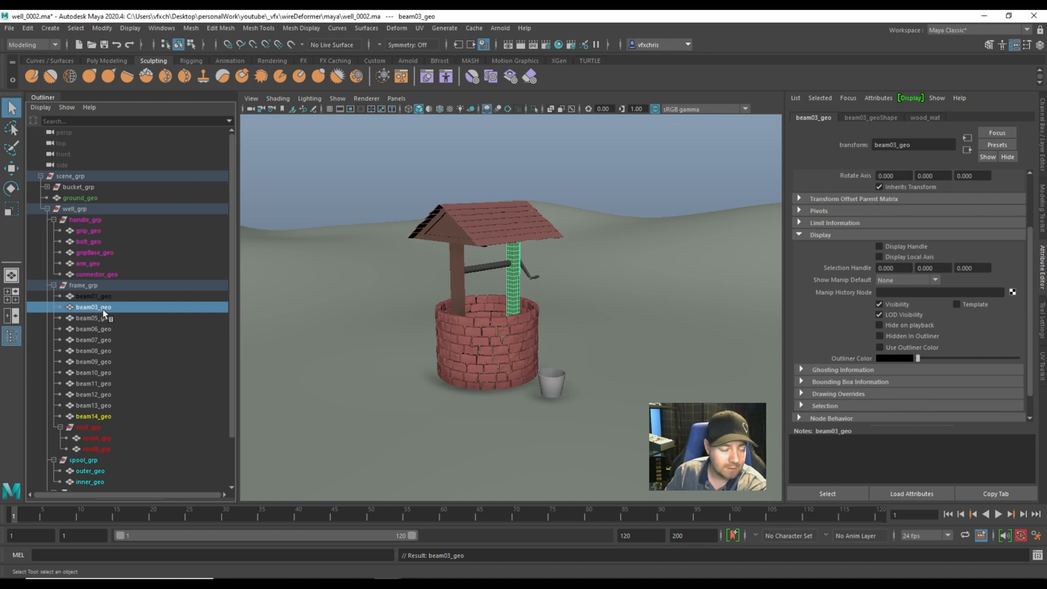
click(880, 347)
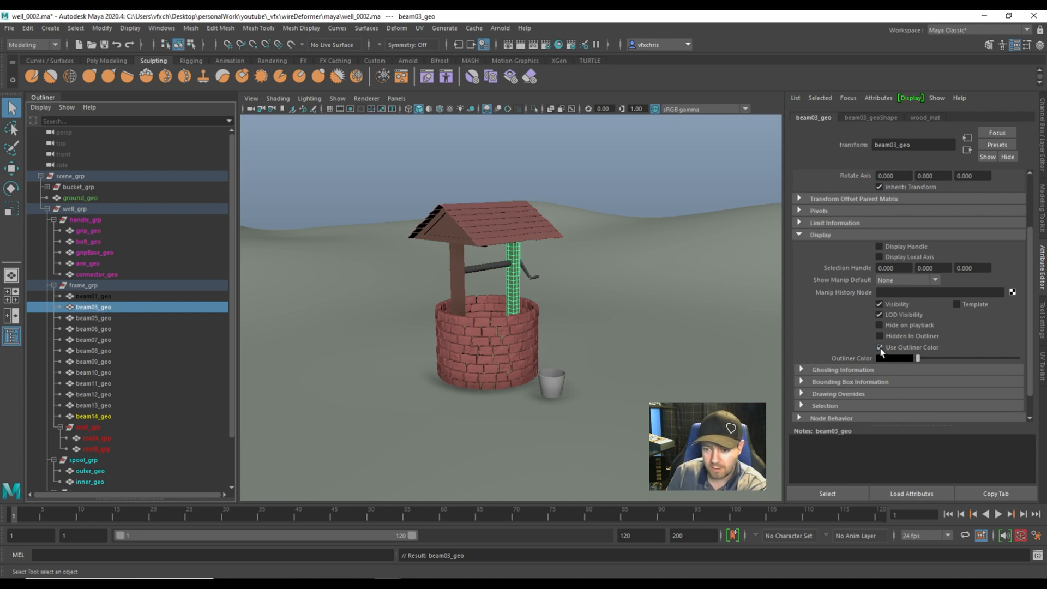
Enable Use Outliner Color for beam07, beam10, beam12 and beam14 geos.
click(94, 340)
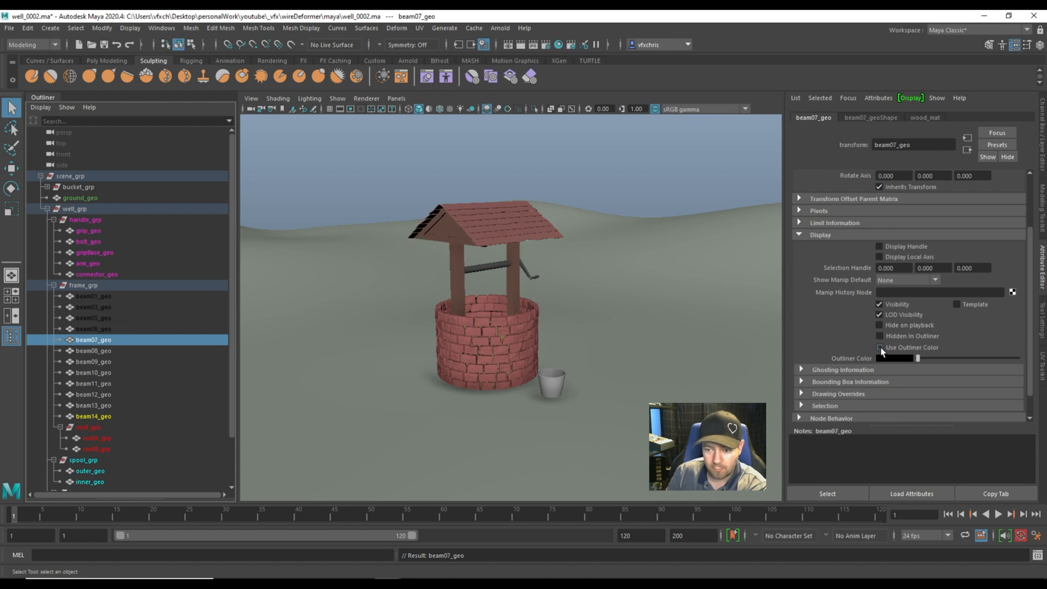
click(94, 372)
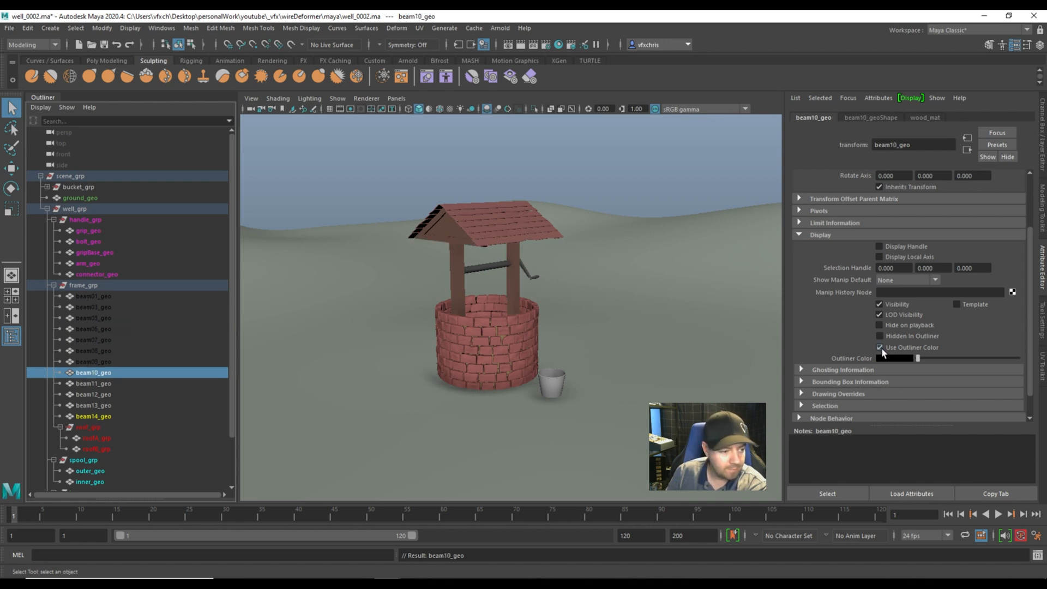
click(94, 394)
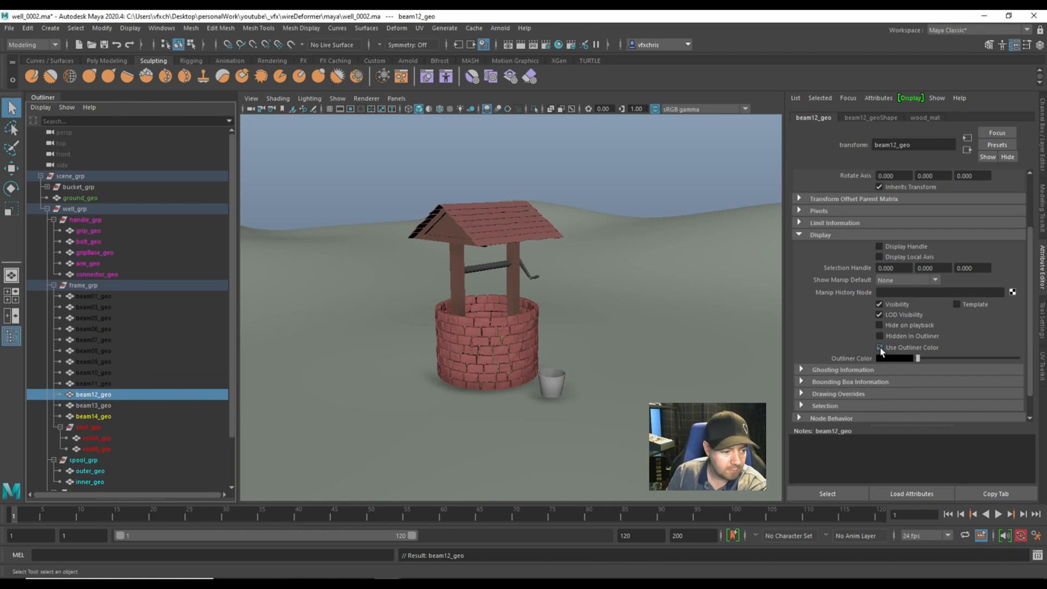
click(93, 415)
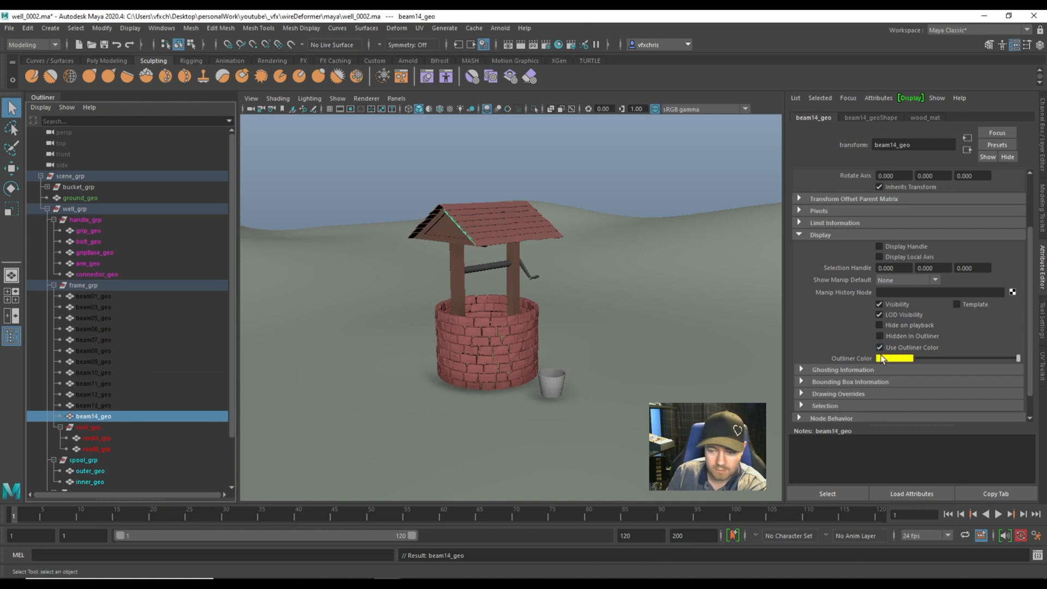
Set beam01_geo and beam05_geo Outliner Color to yellow from Color History.
click(94, 295)
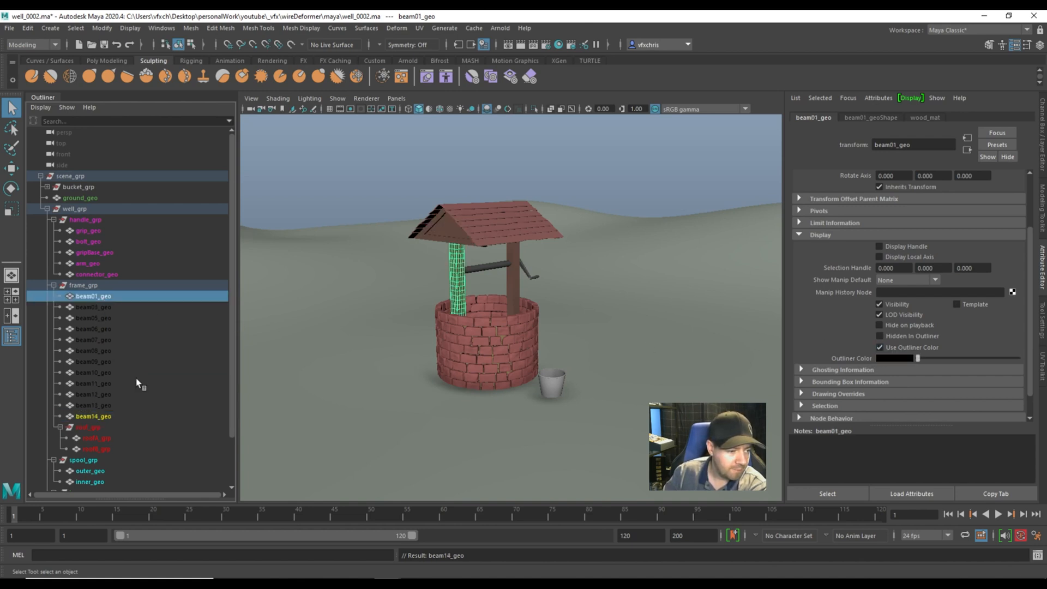
mouse_move(888, 361)
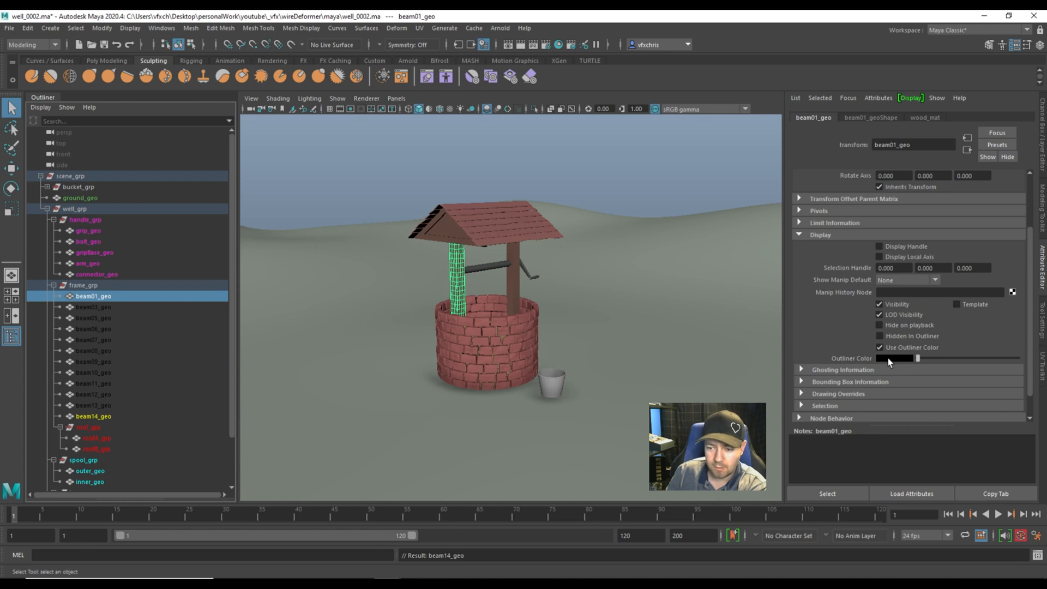
click(897, 358)
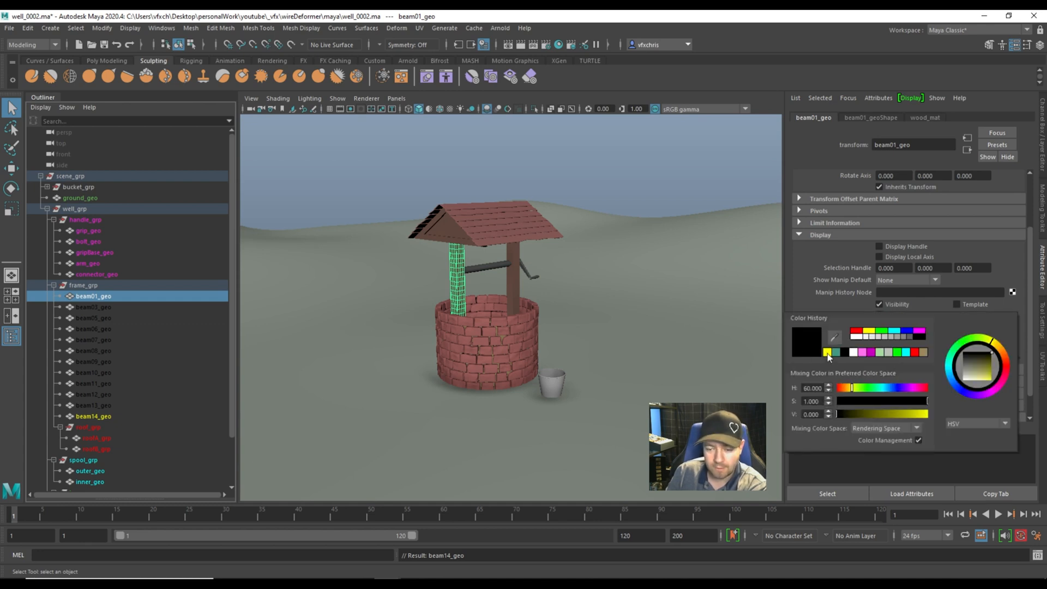
click(828, 352)
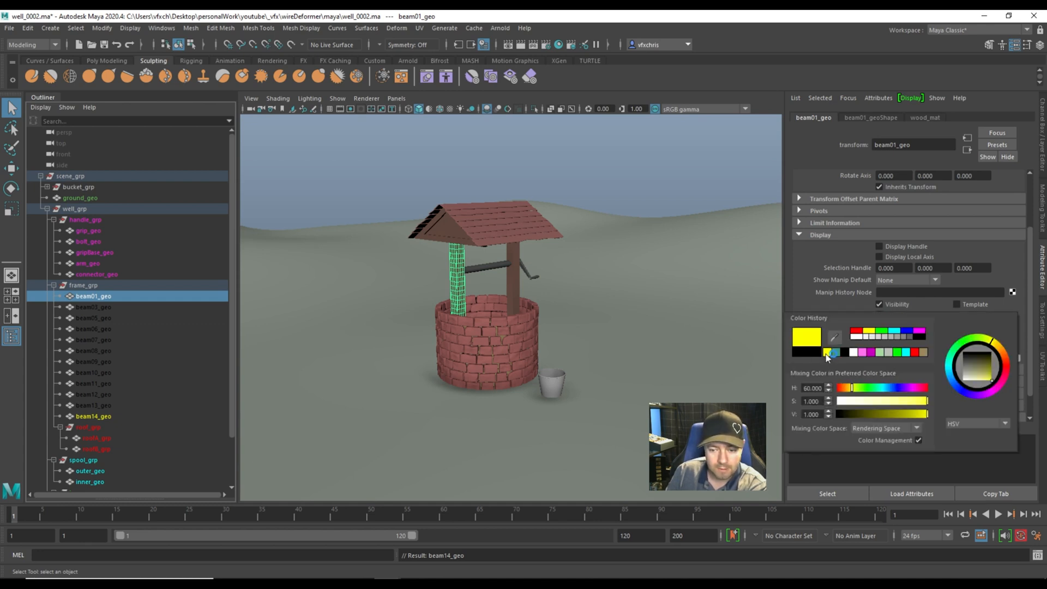
click(94, 318)
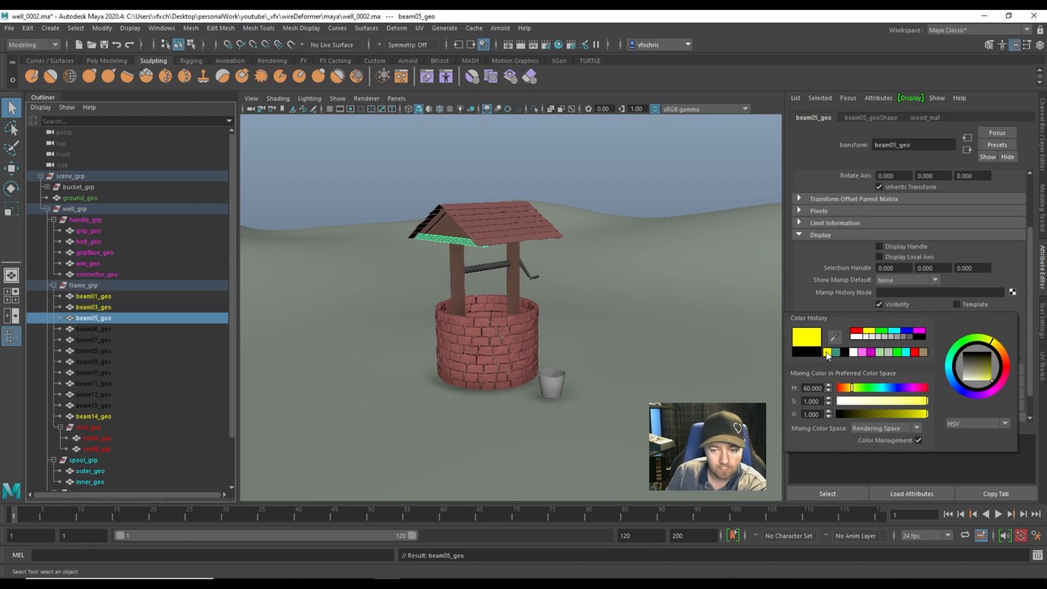
Make beam06, beam09, beam13 and beam14 names yellow, then clear the selection.
click(93, 328)
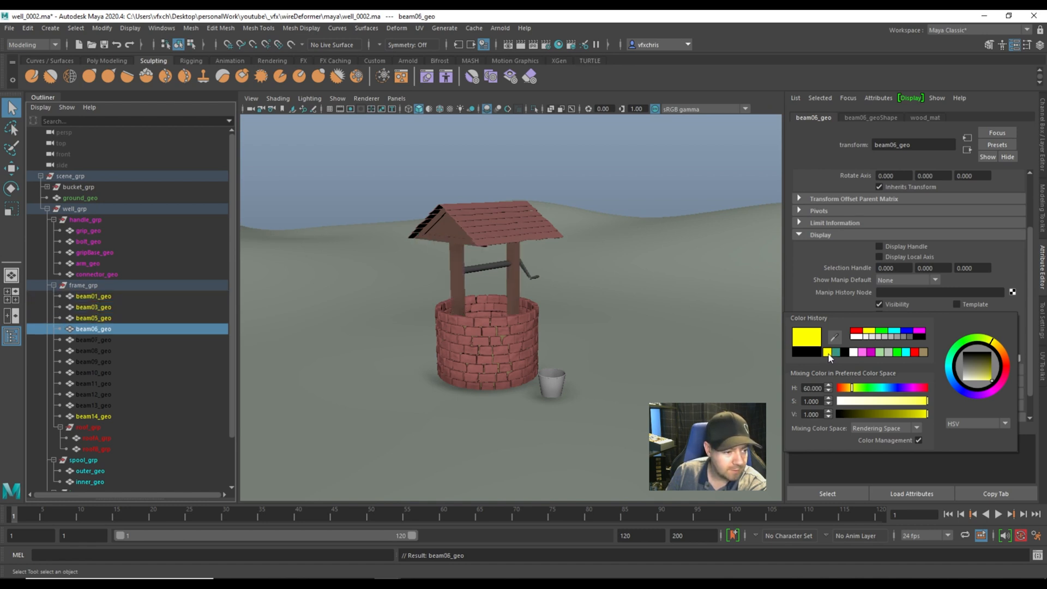
click(94, 361)
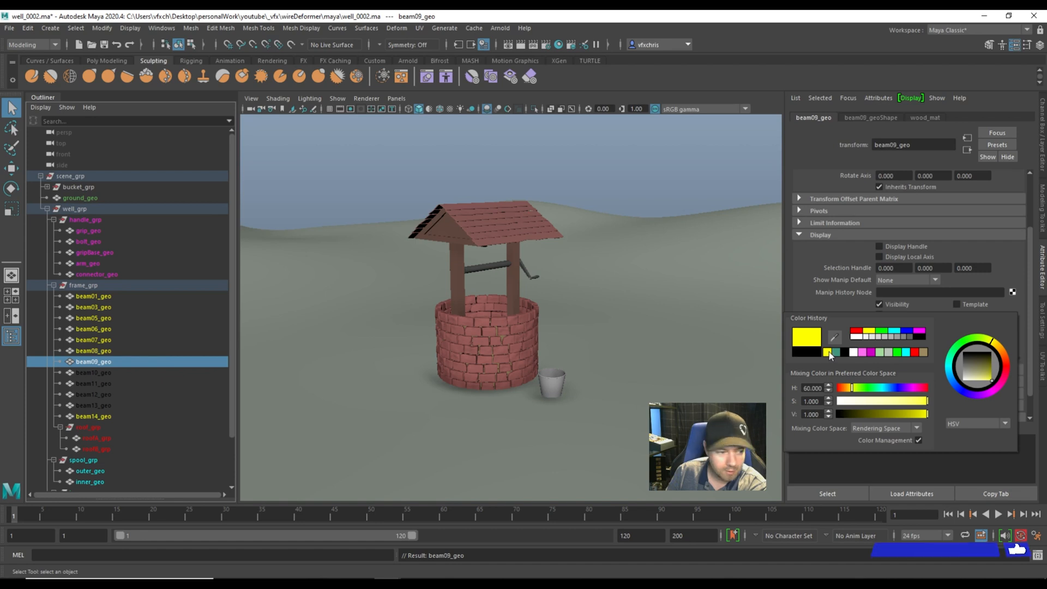
click(94, 406)
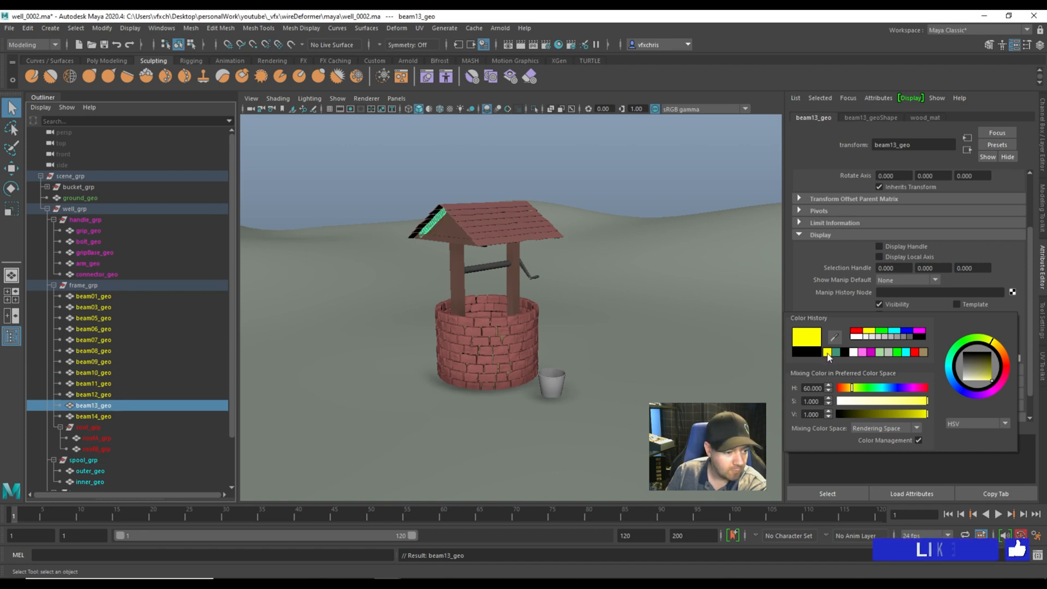
click(94, 416)
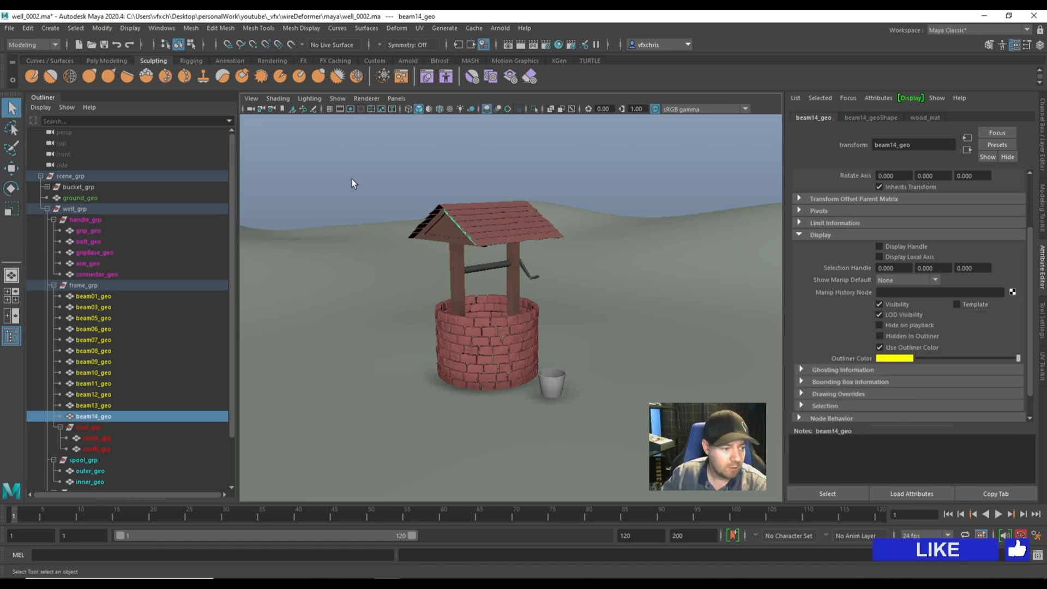
click(353, 183)
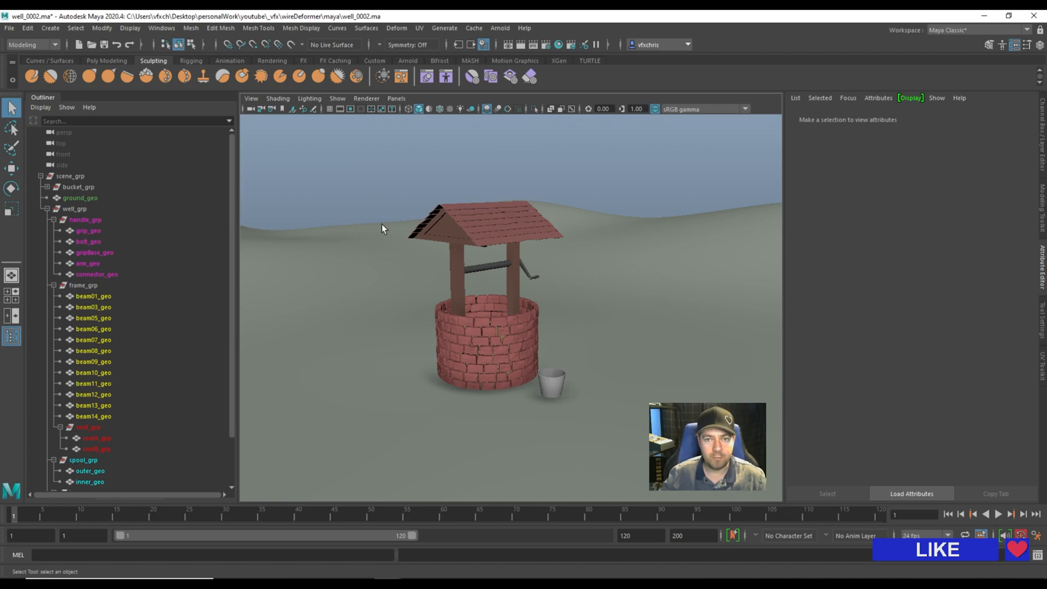